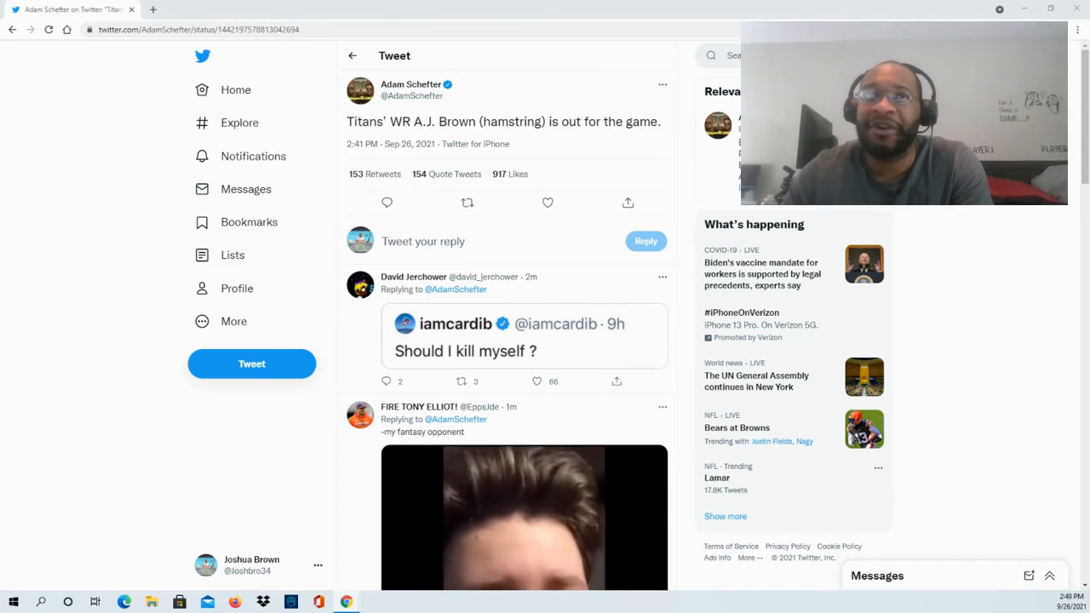
left_click(467, 201)
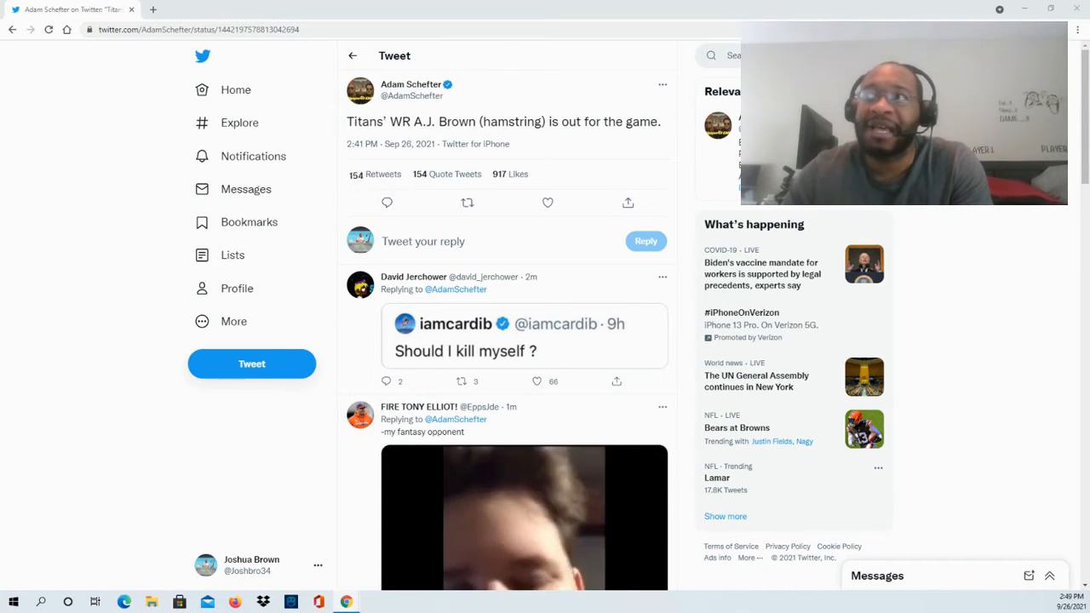